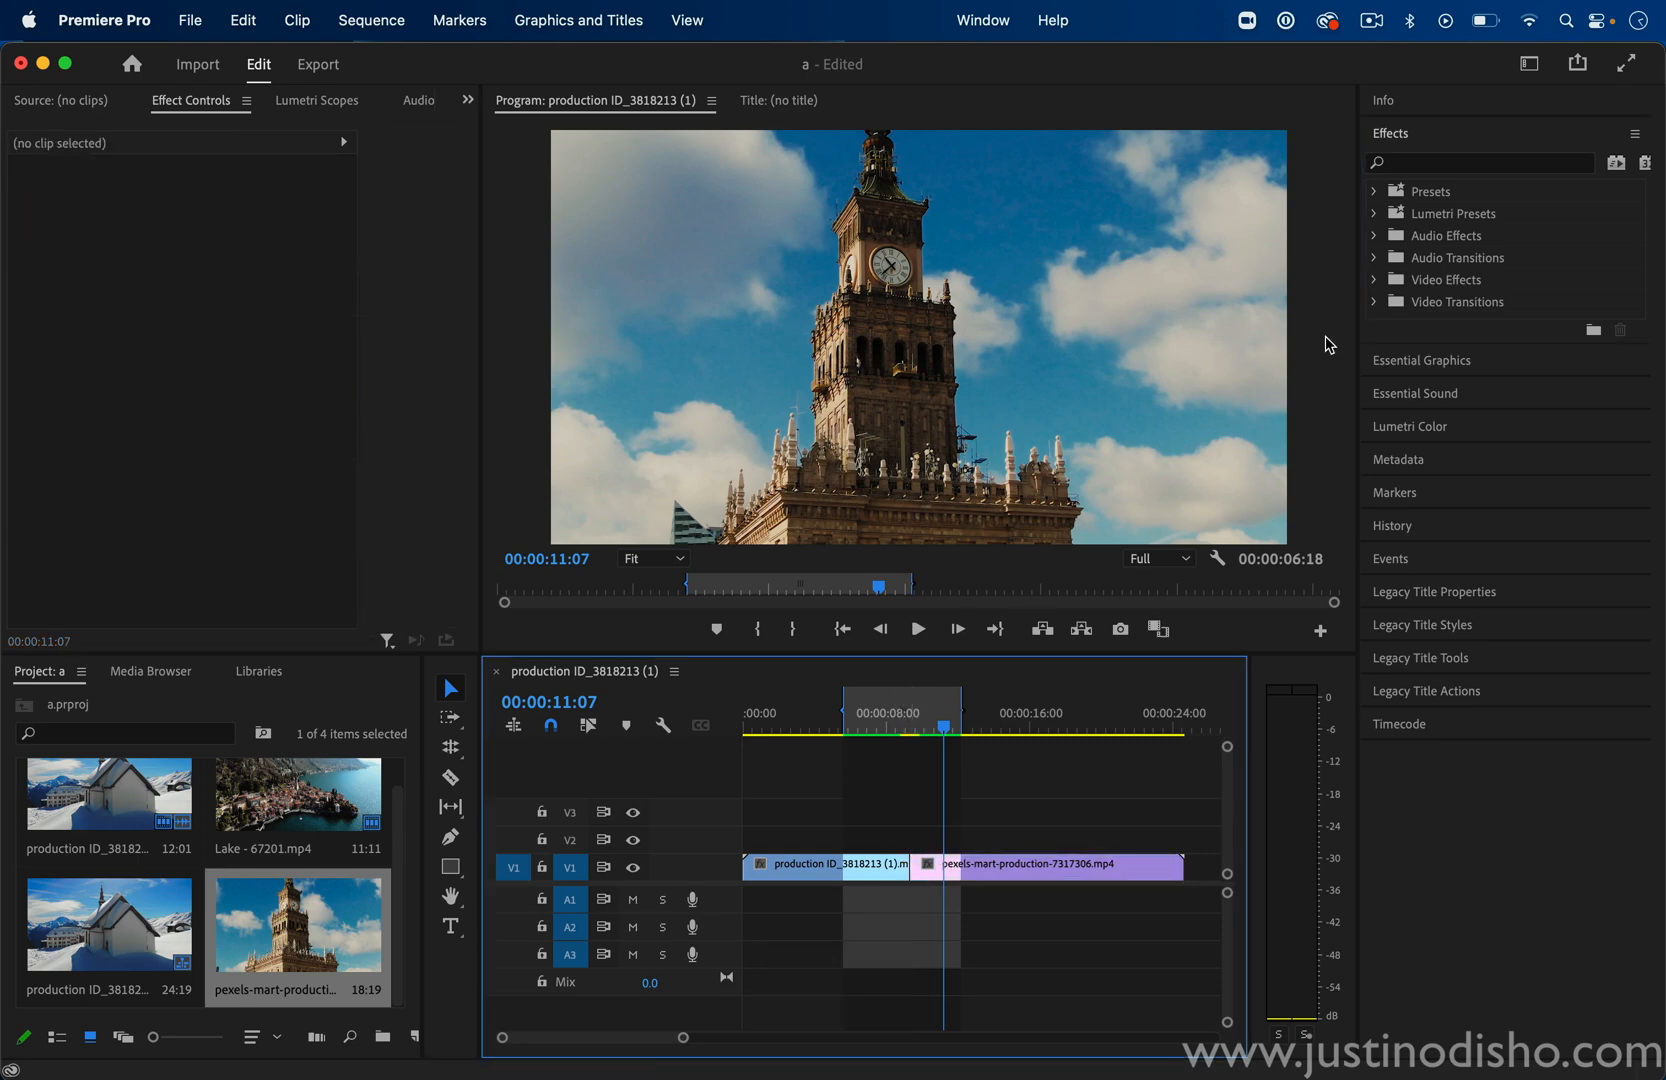
Expand Video Transitions and scroll down to the Iris group's Iris Round transition
{"action": "left_click", "coordinate": [1374, 302]}
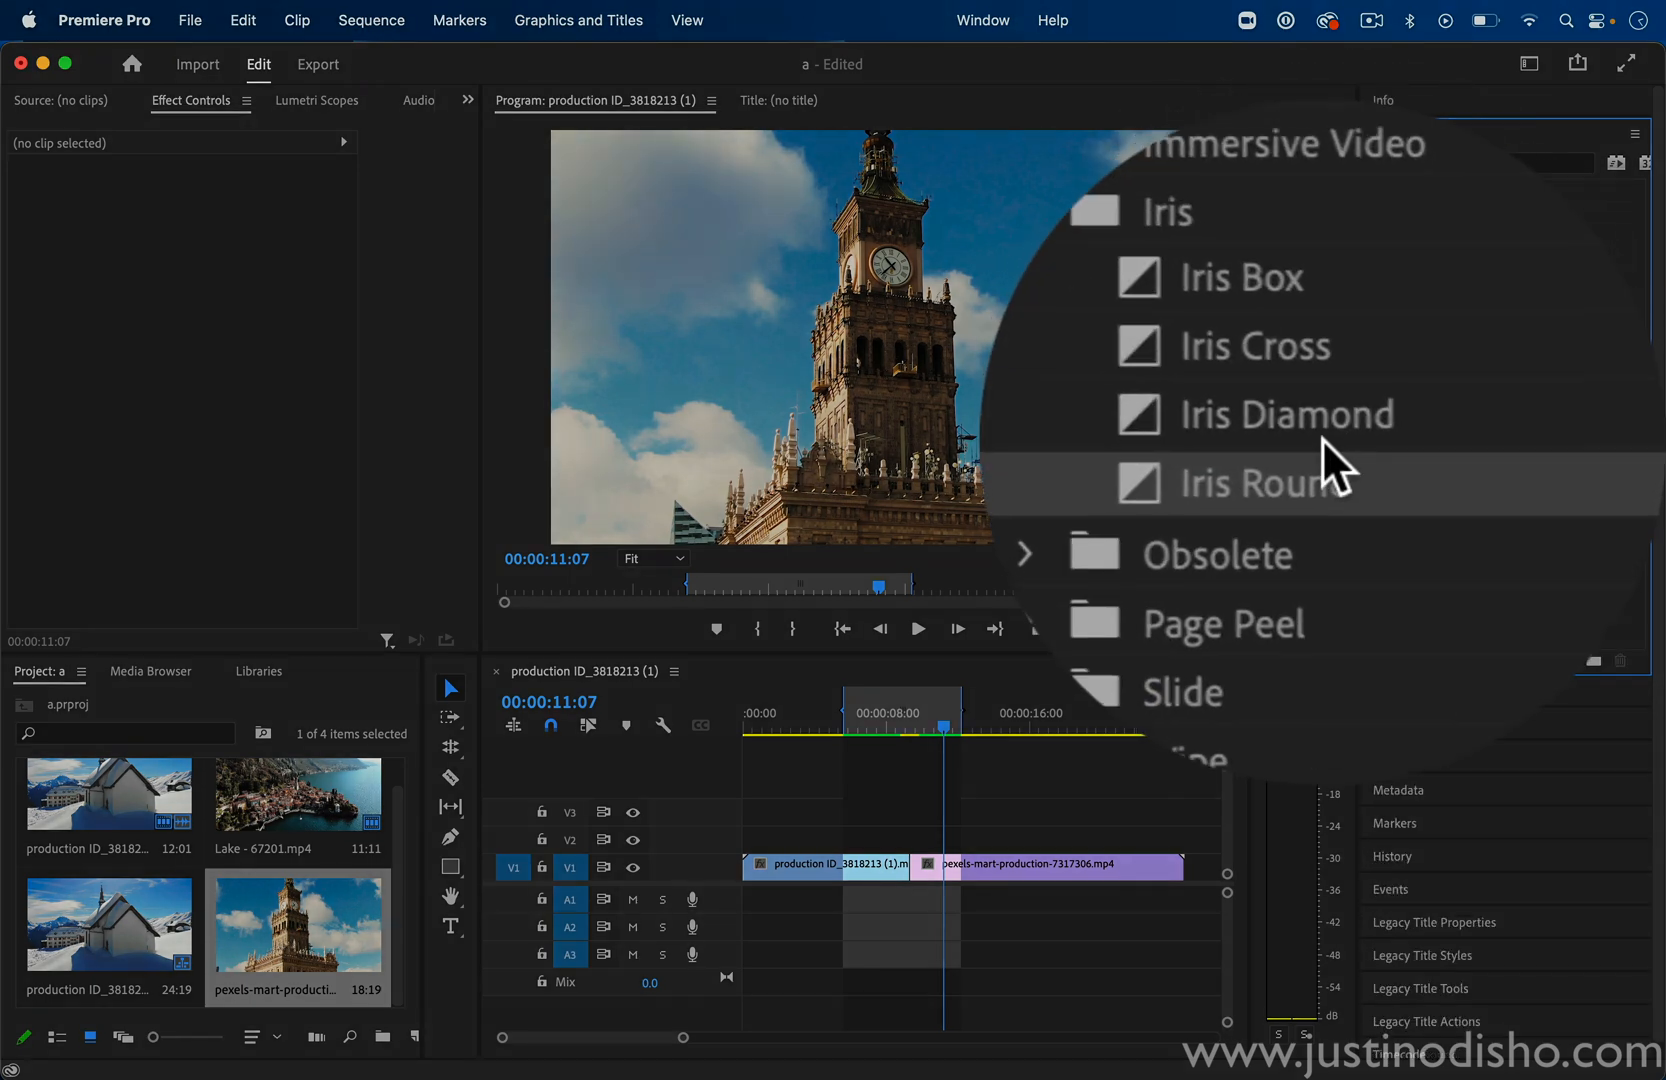
{"action": "scroll", "scroll_direction": "down", "scroll_amount": 3}
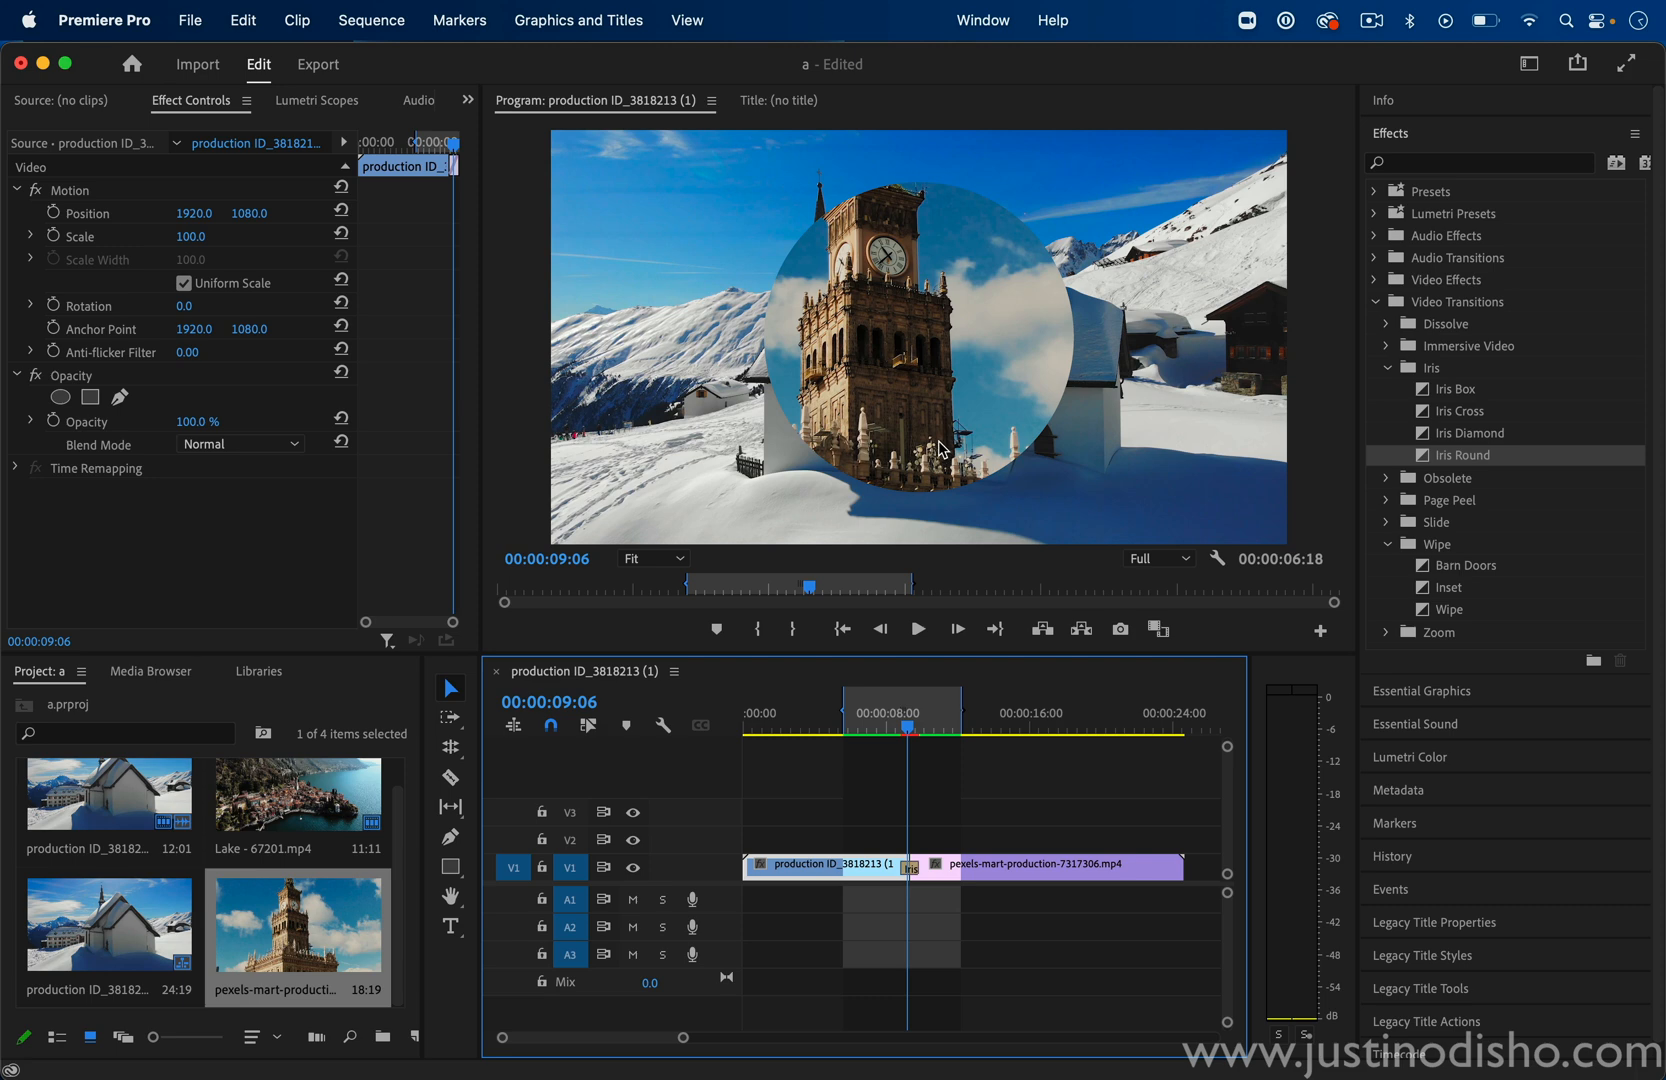
{"action": "mouse_move", "coordinate": [913, 866]}
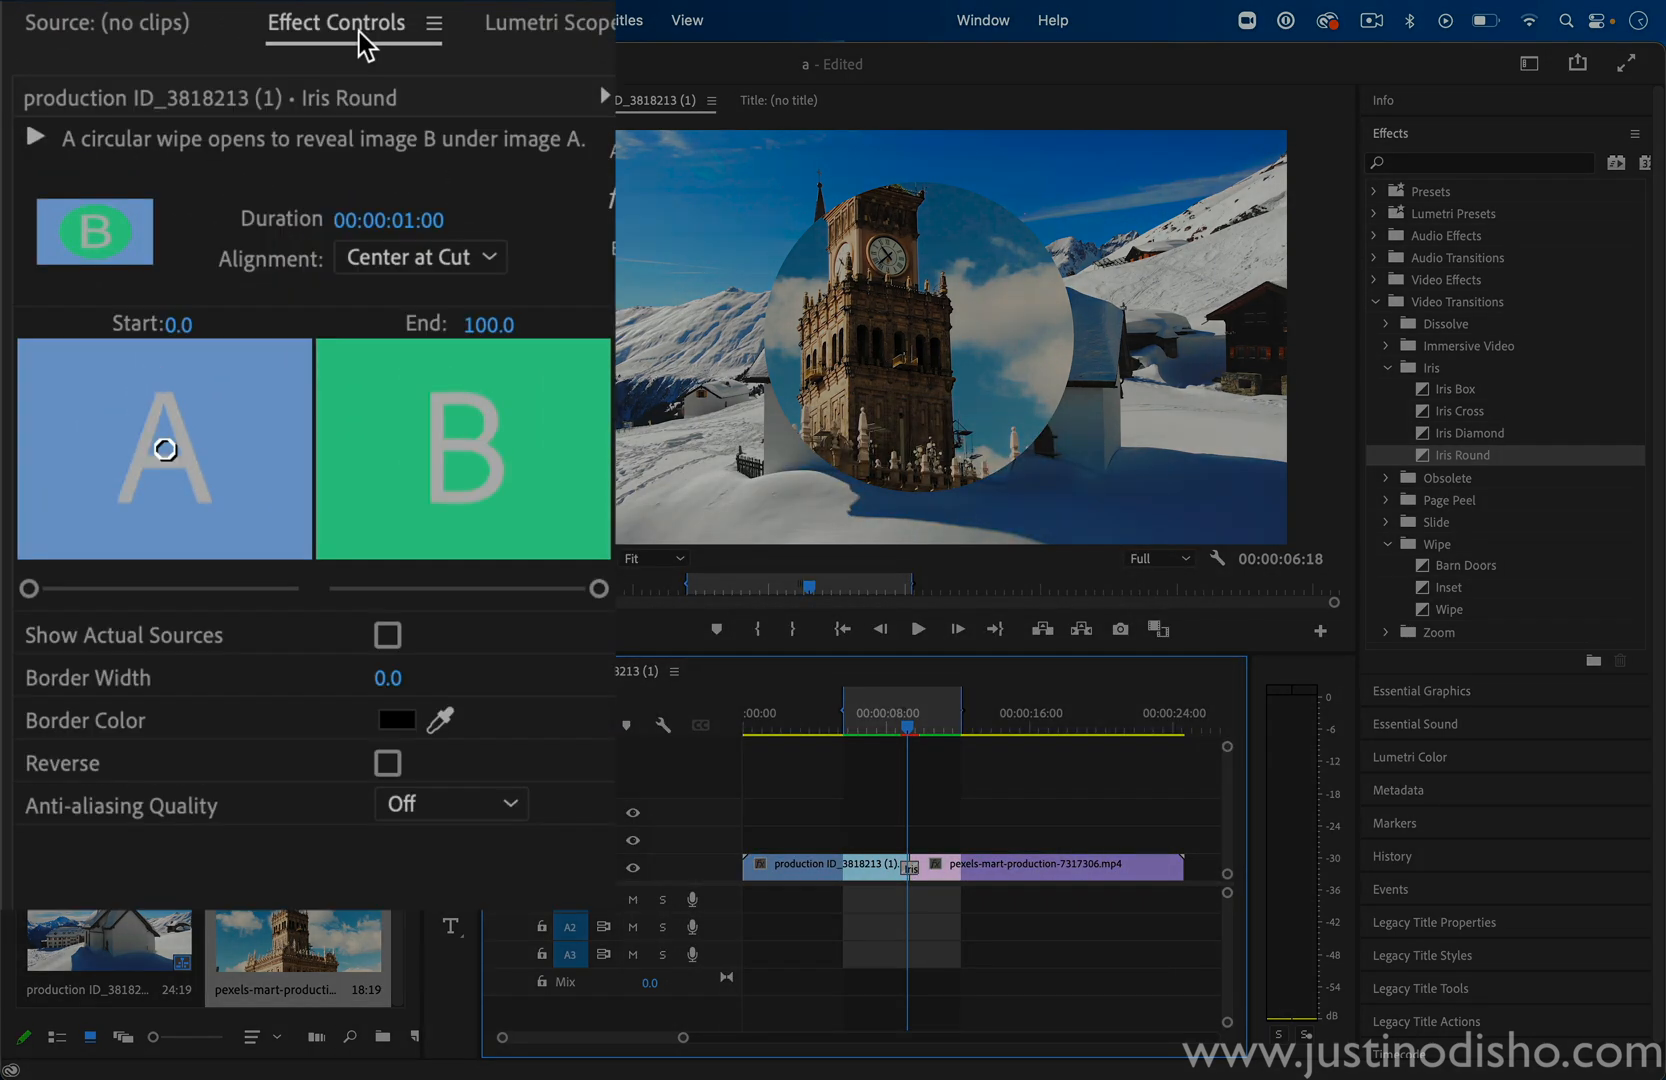
{"action": "mouse_move", "coordinate": [494, 409]}
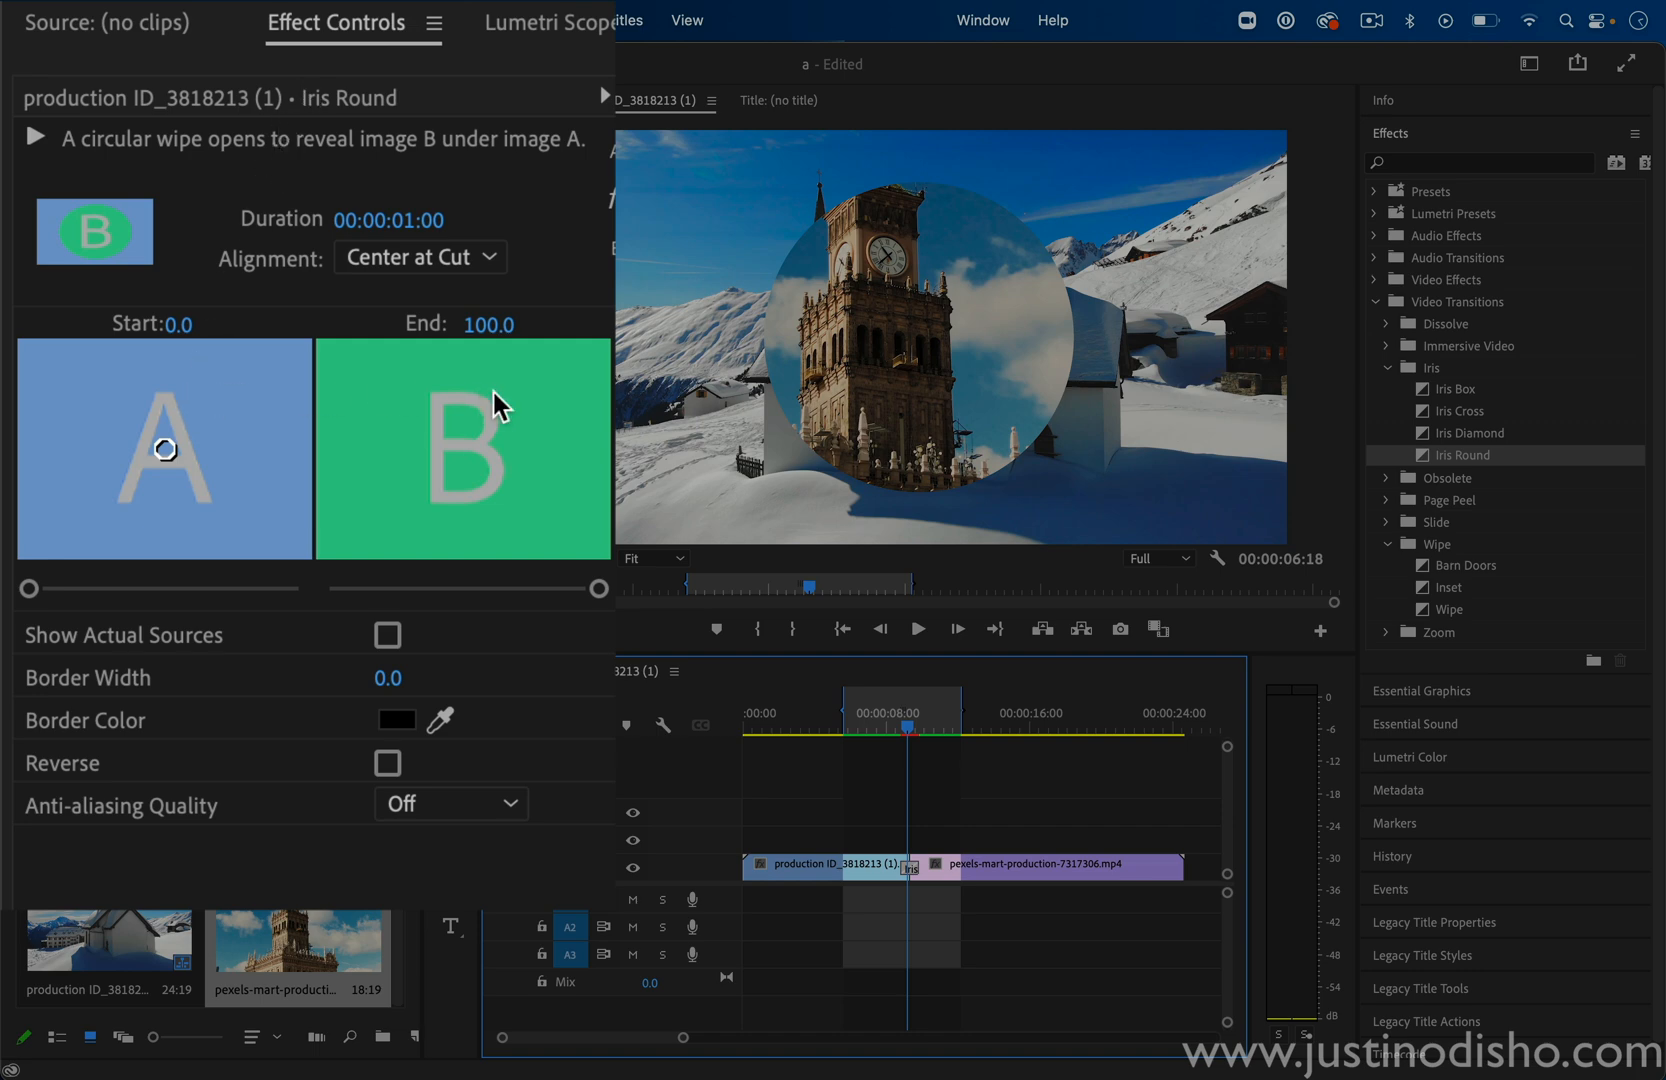
{"action": "mouse_move", "coordinate": [168, 459]}
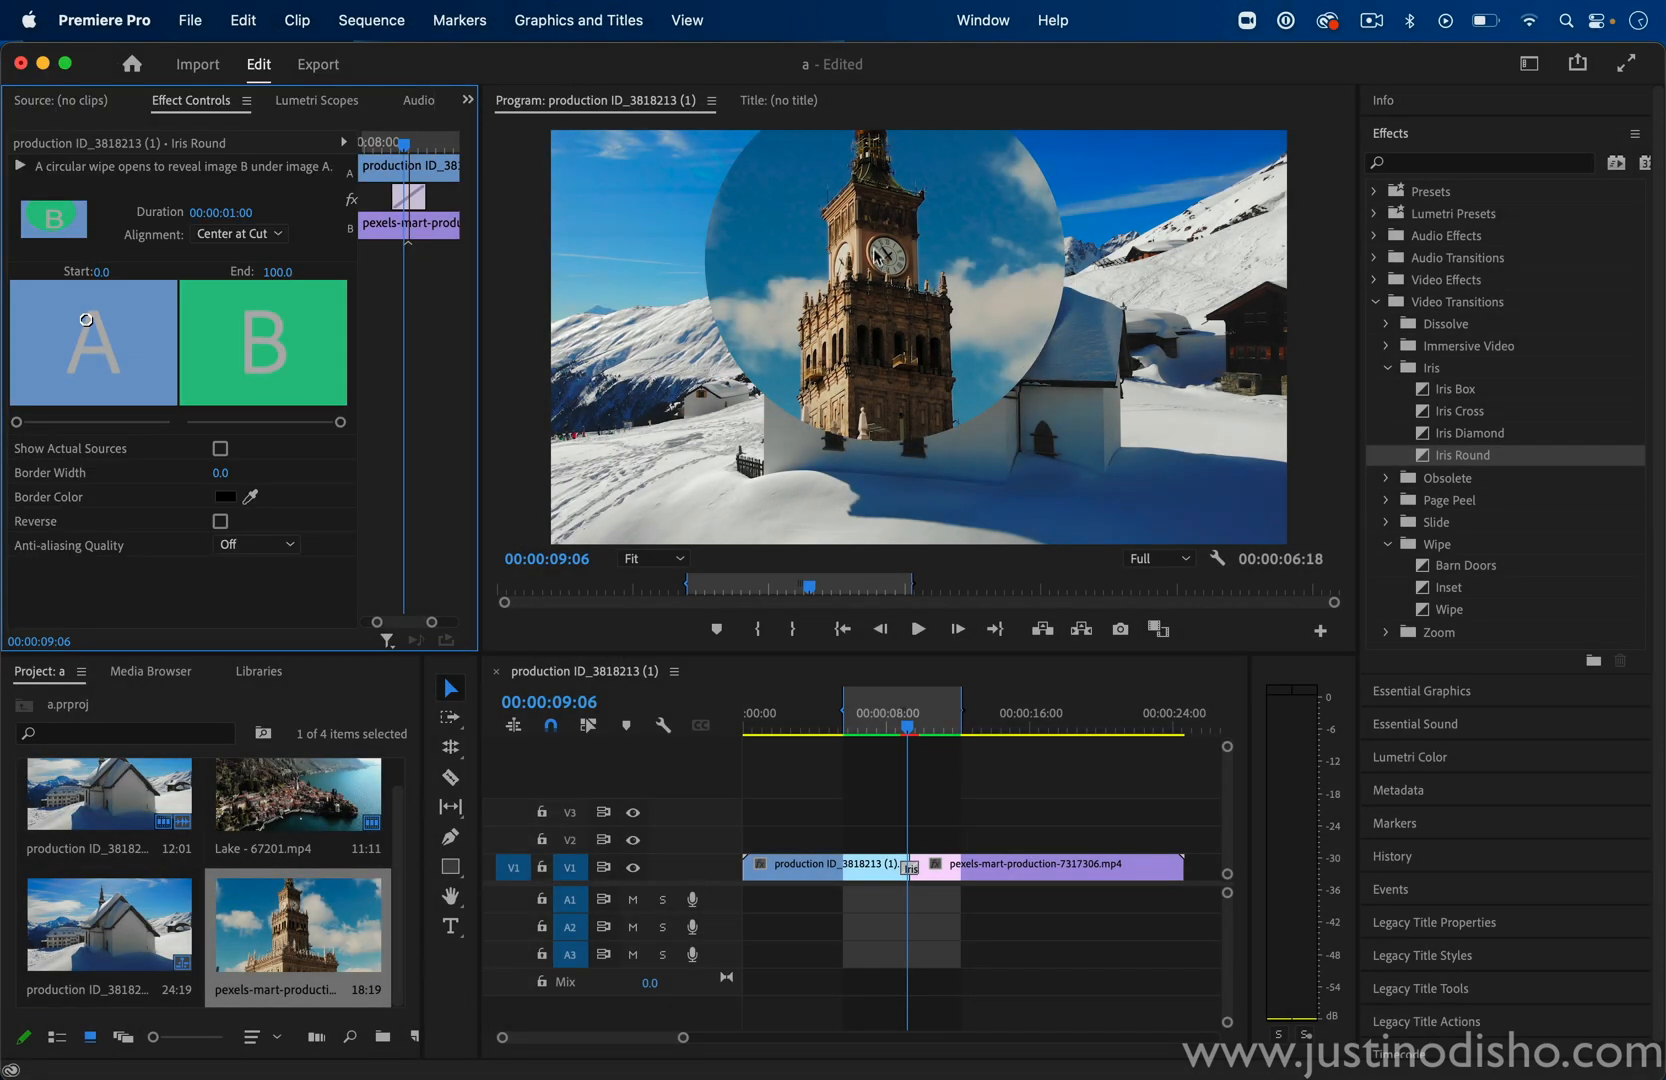
{"action": "mouse_move", "coordinate": [85, 322]}
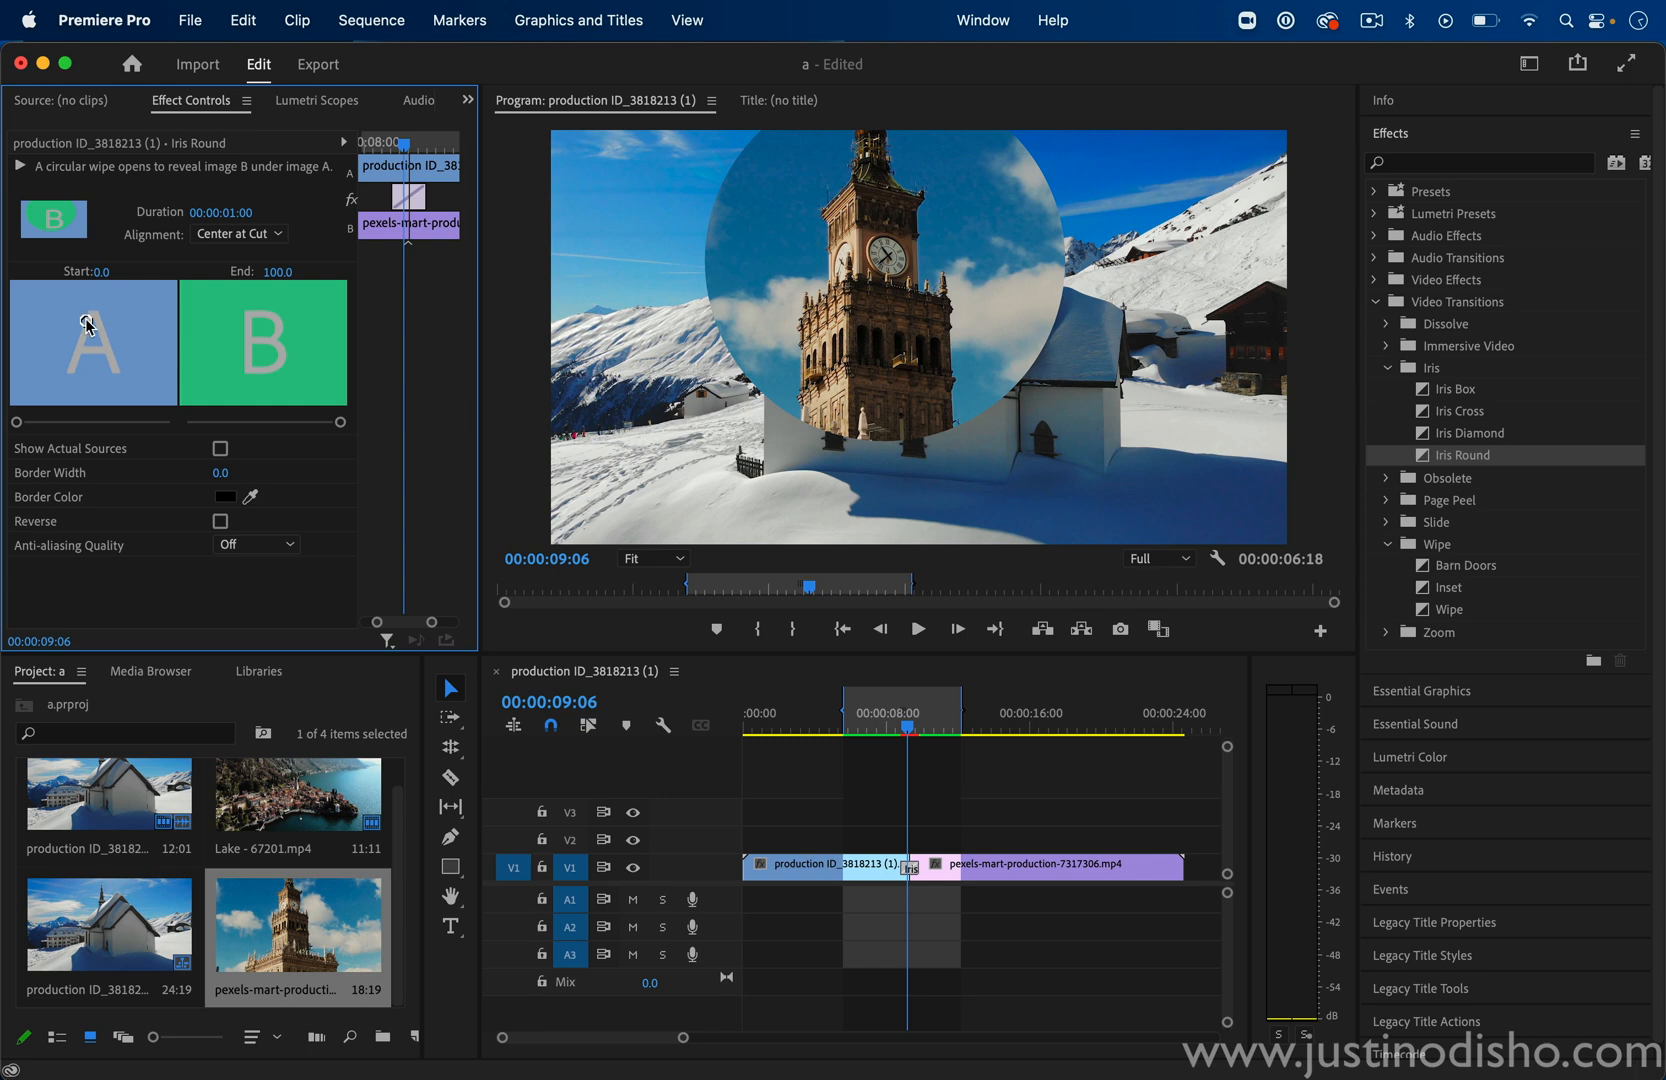
{"action": "mouse_move", "coordinate": [691, 233]}
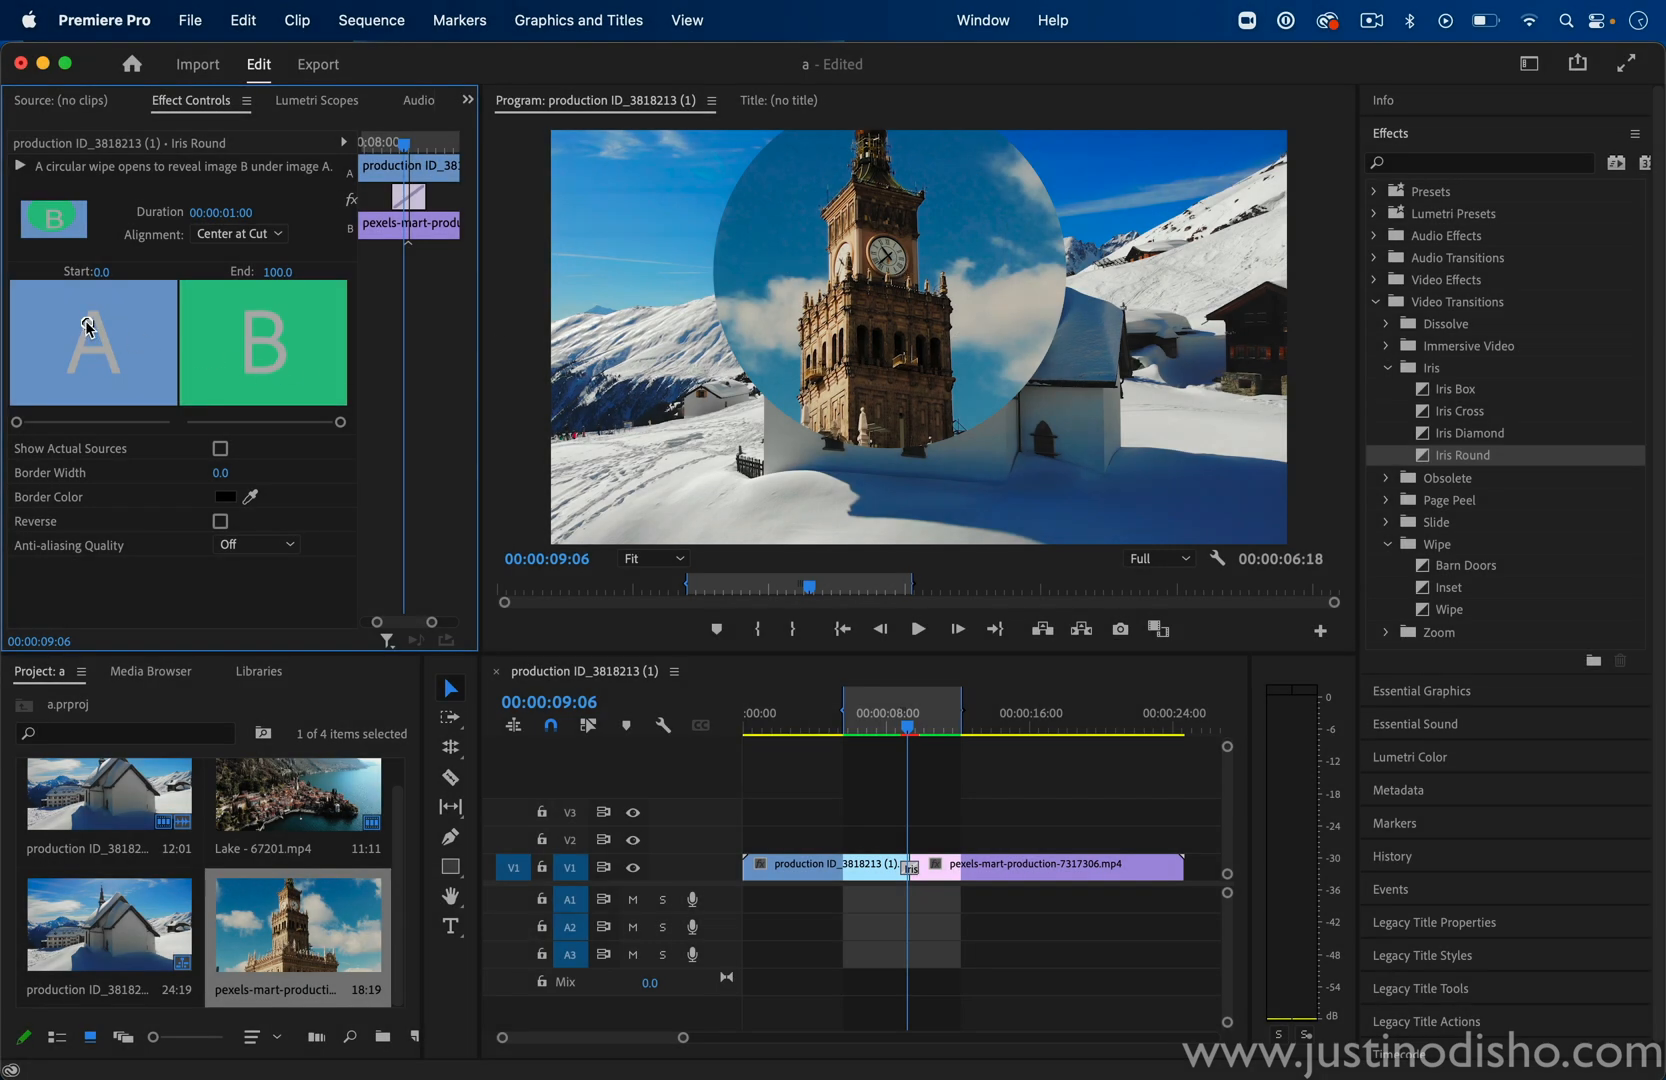
{"action": "left_click", "coordinate": [388, 762]}
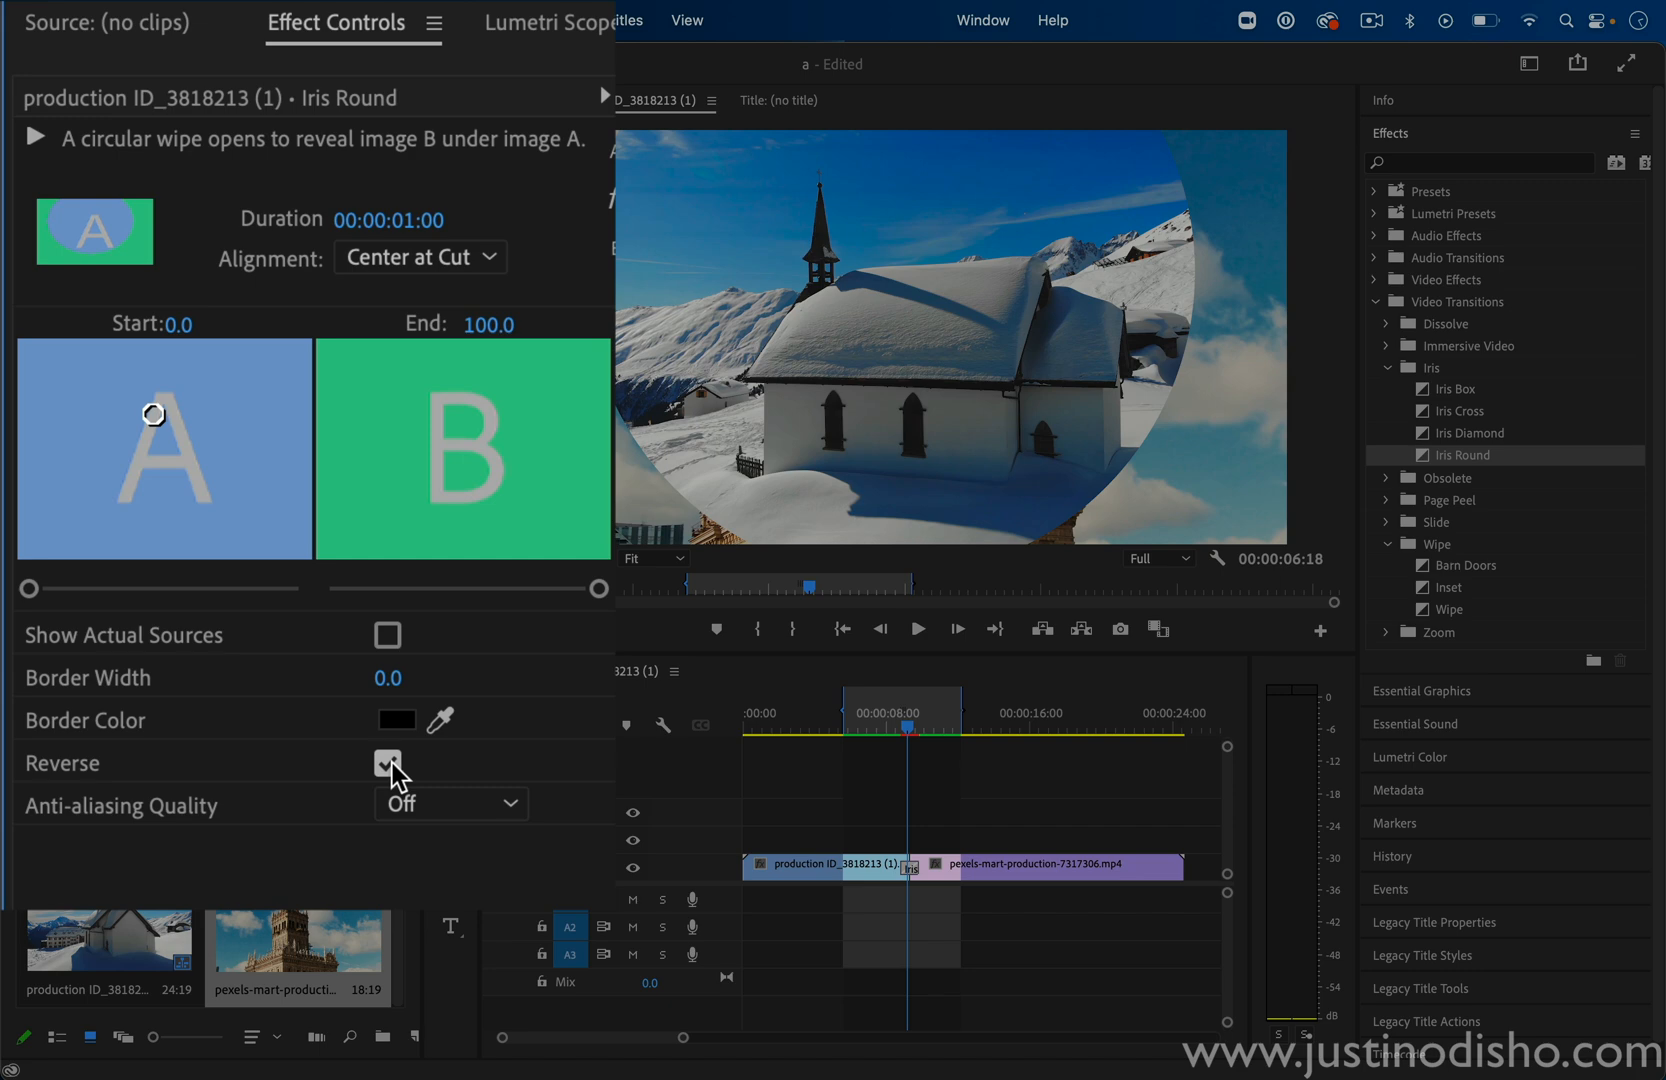
{"action": "left_click", "coordinate": [387, 762]}
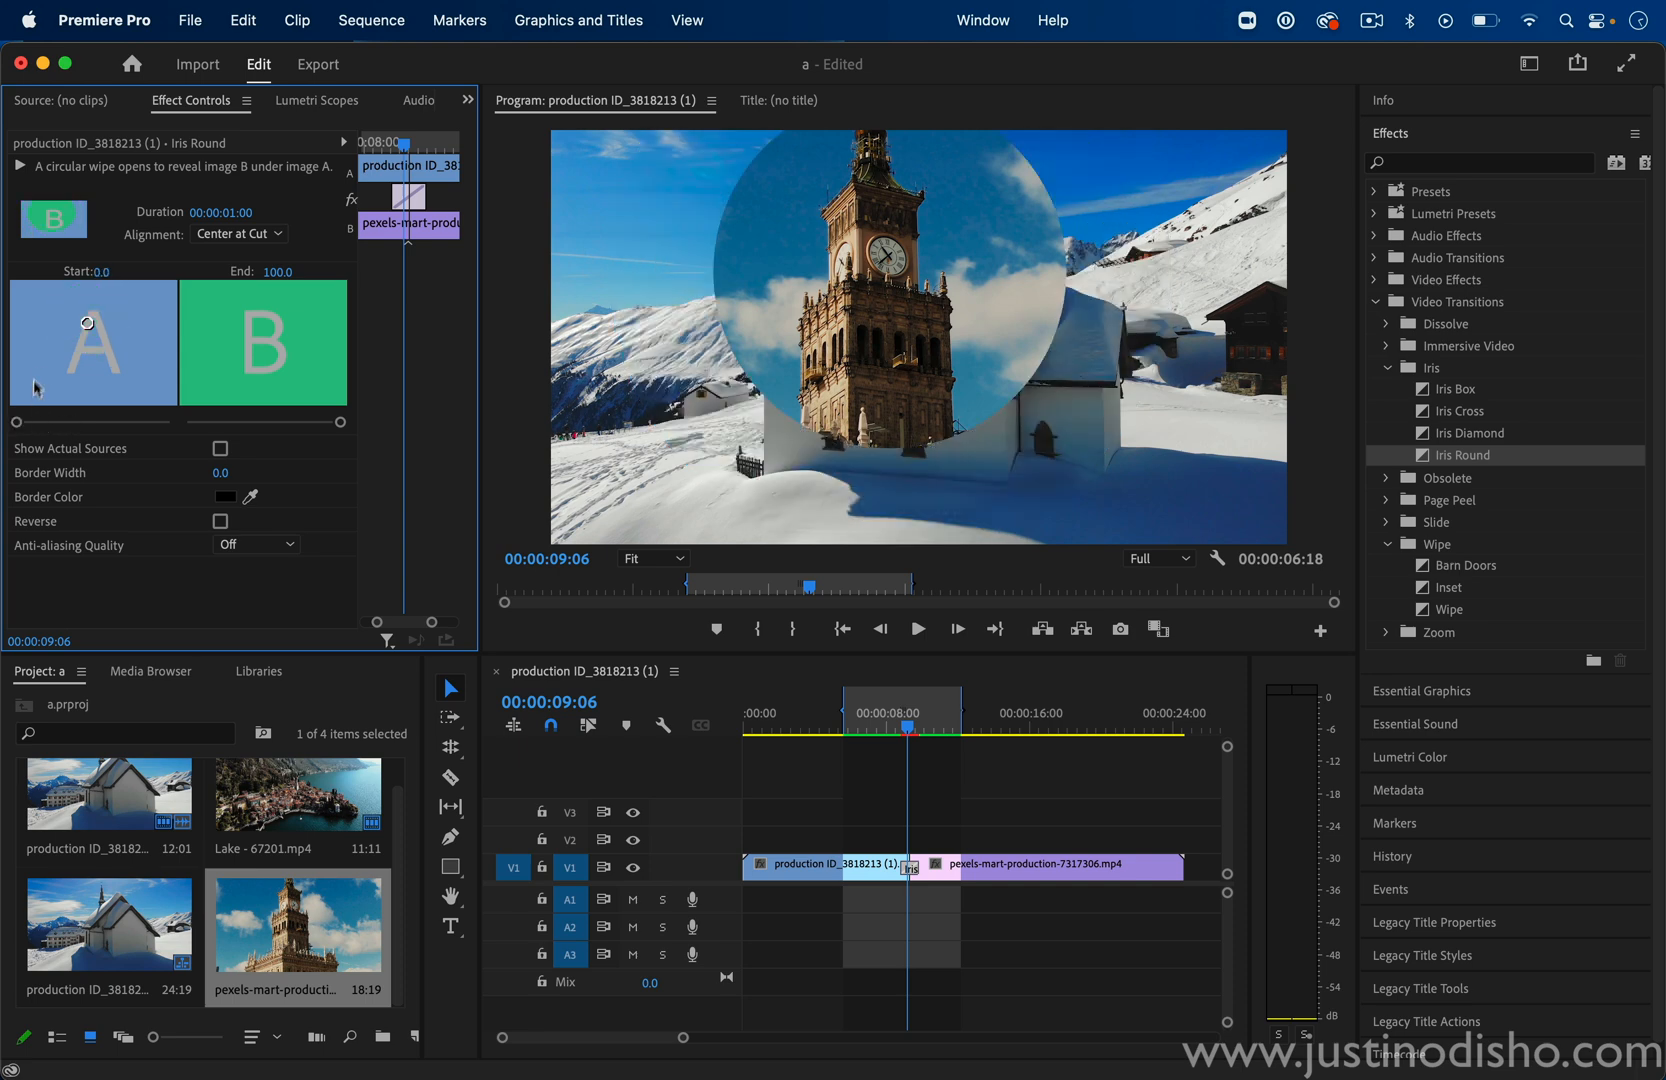
{"action": "mouse_move", "coordinate": [105, 378]}
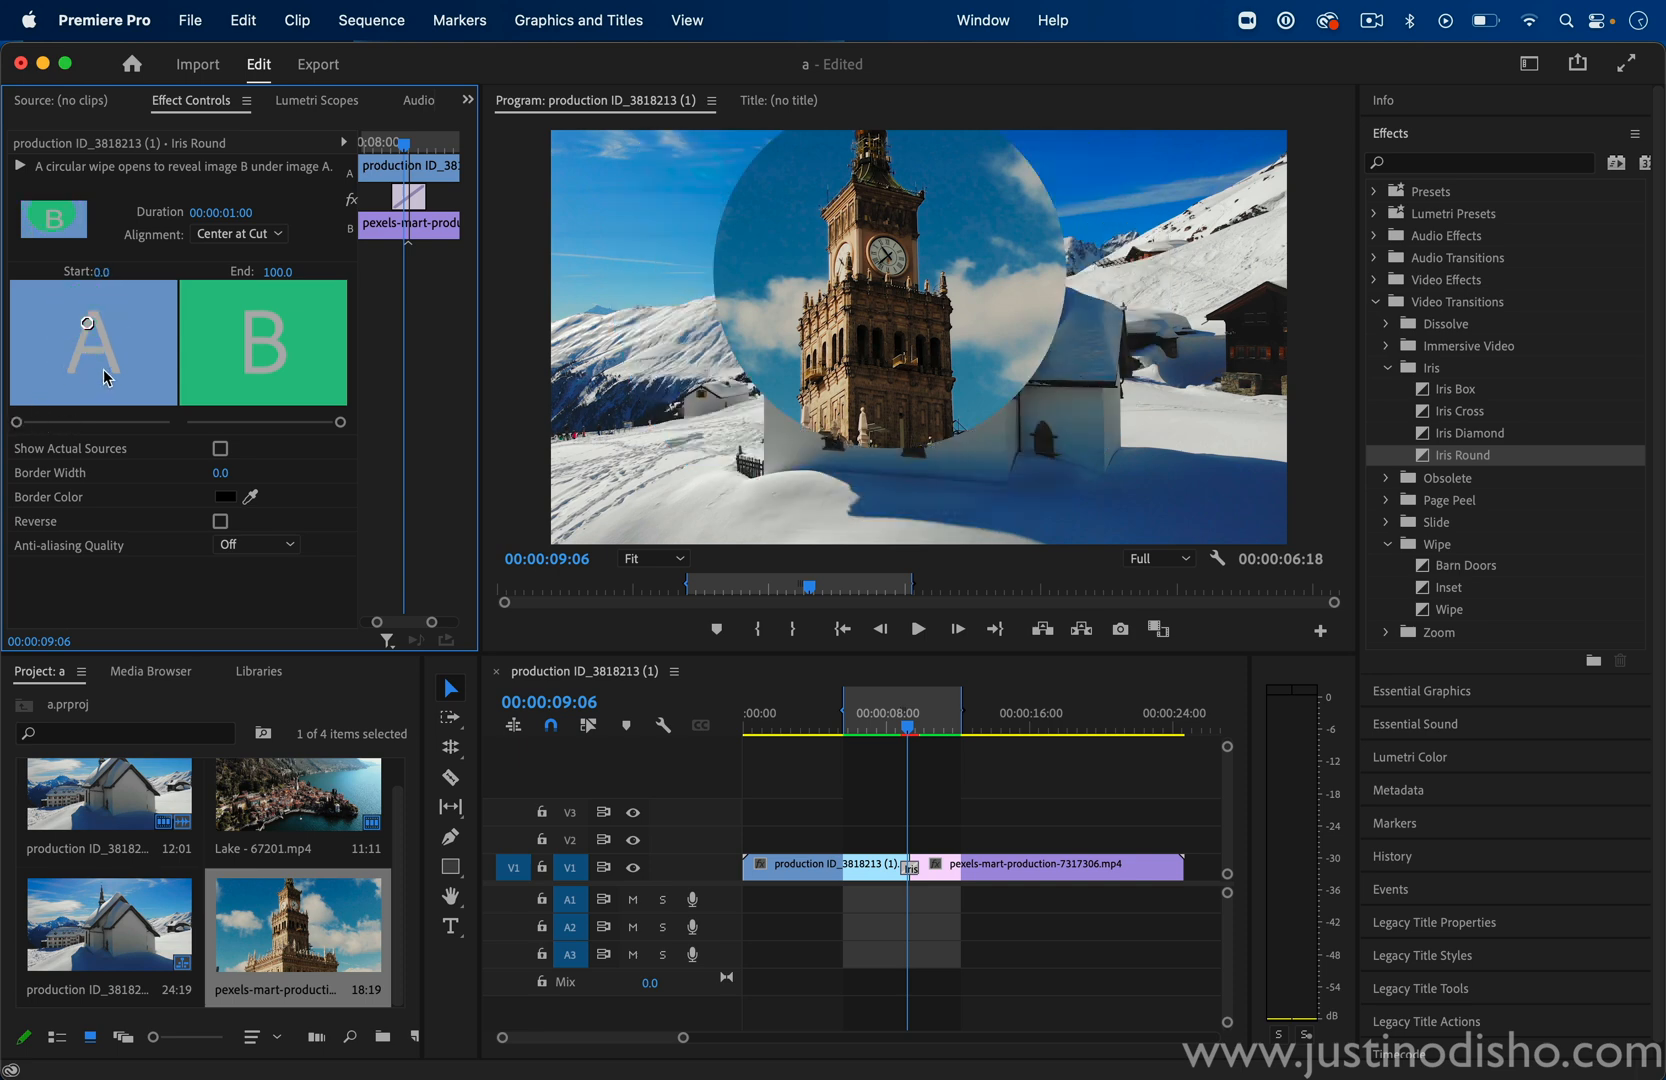
{"action": "mouse_move", "coordinate": [86, 324]}
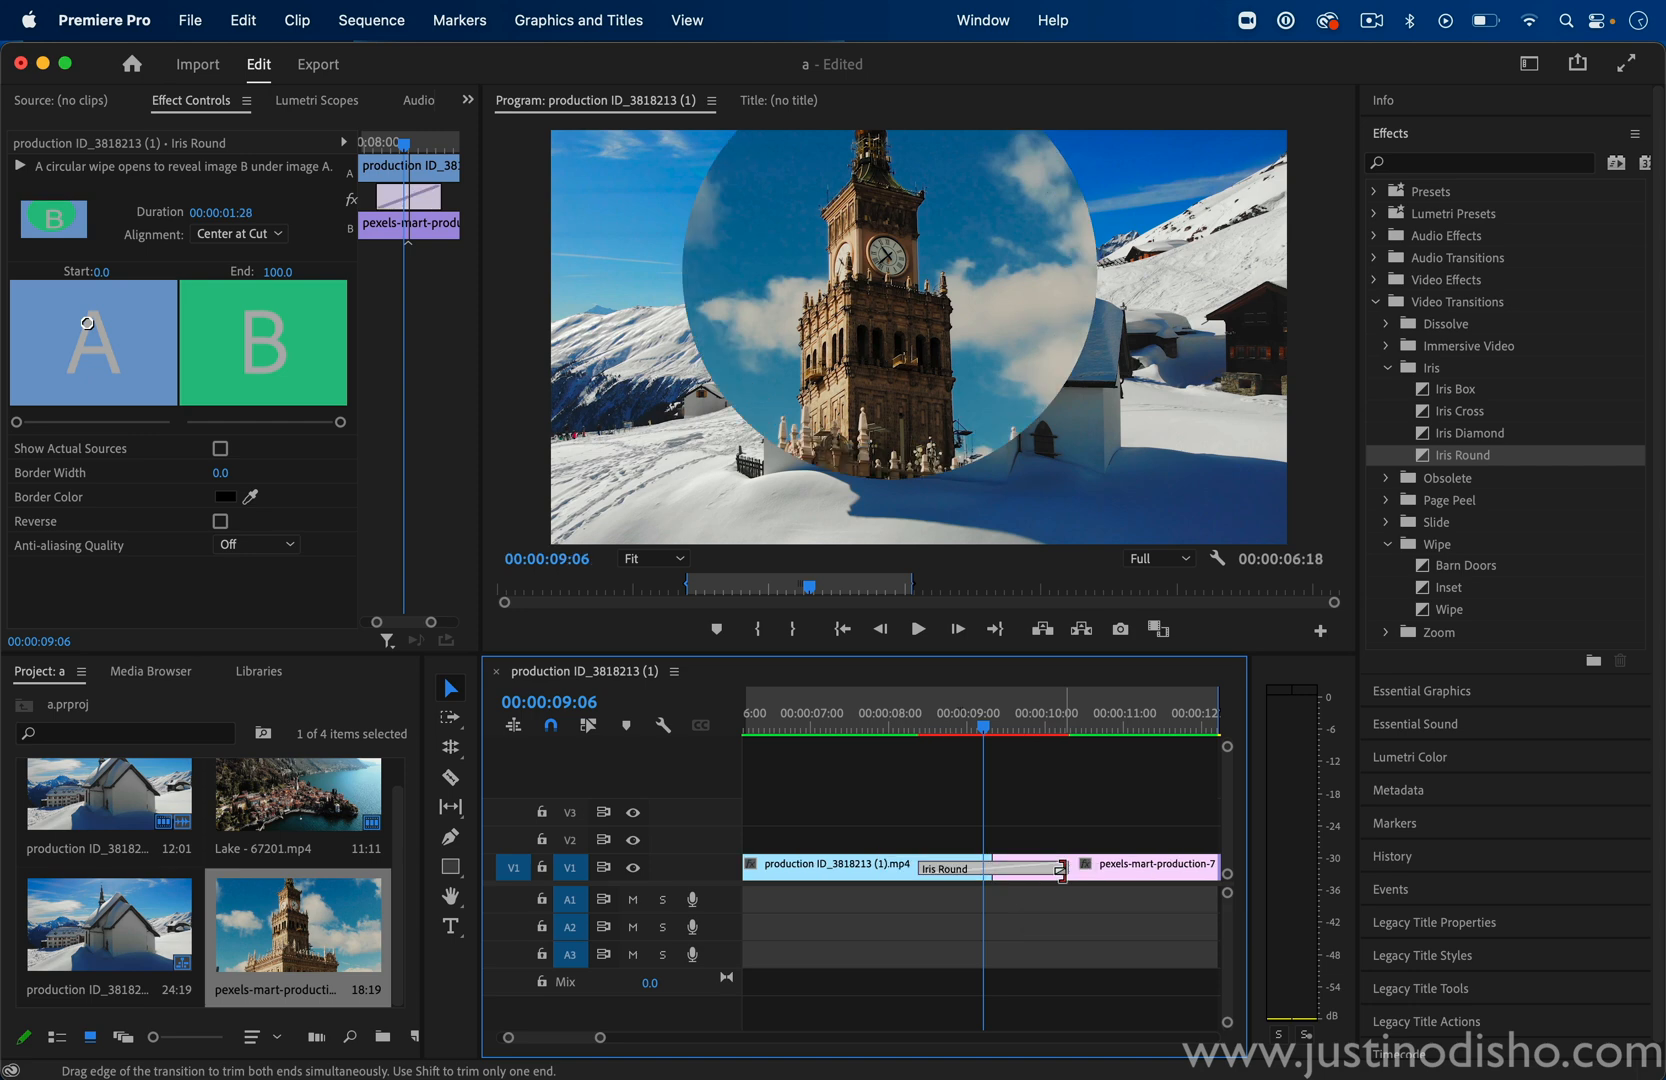
Trim the Iris Round transition to 00:00:01:04 and render previews In to Out
{"action": "left_click_drag", "start_coordinate": [1057, 863], "coordinate": [1020, 863]}
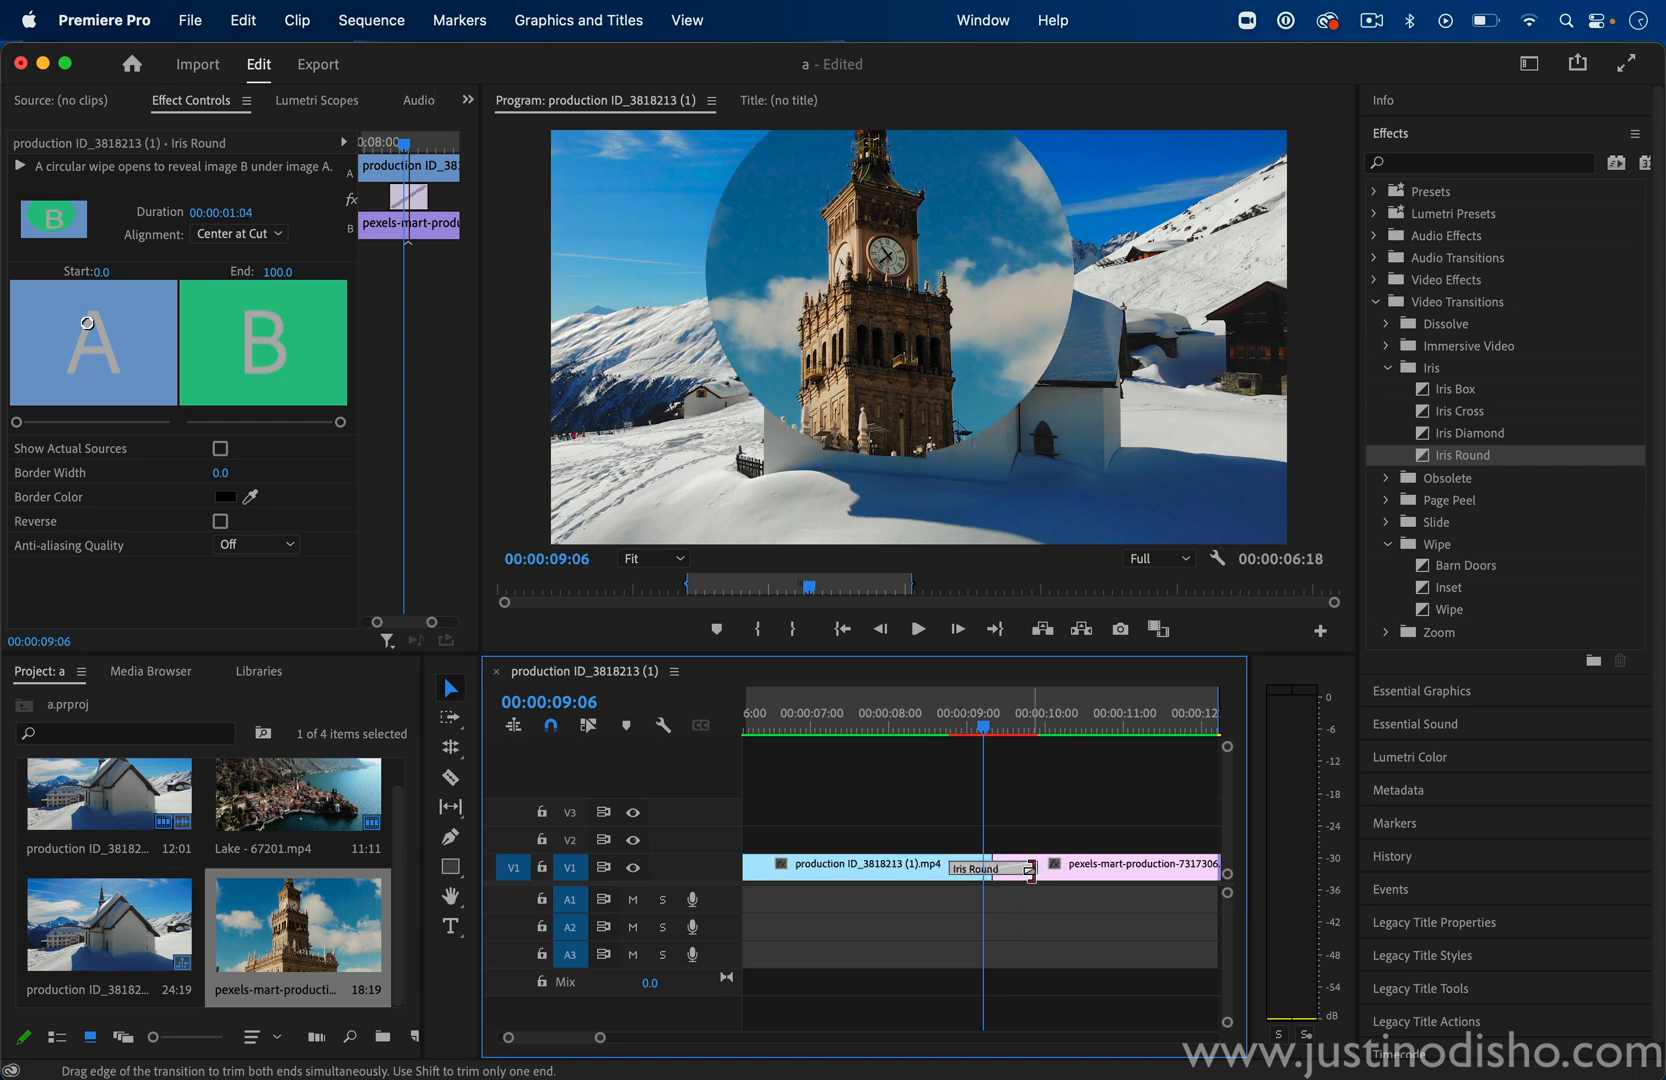
{"action": "left_click", "coordinate": [372, 20]}
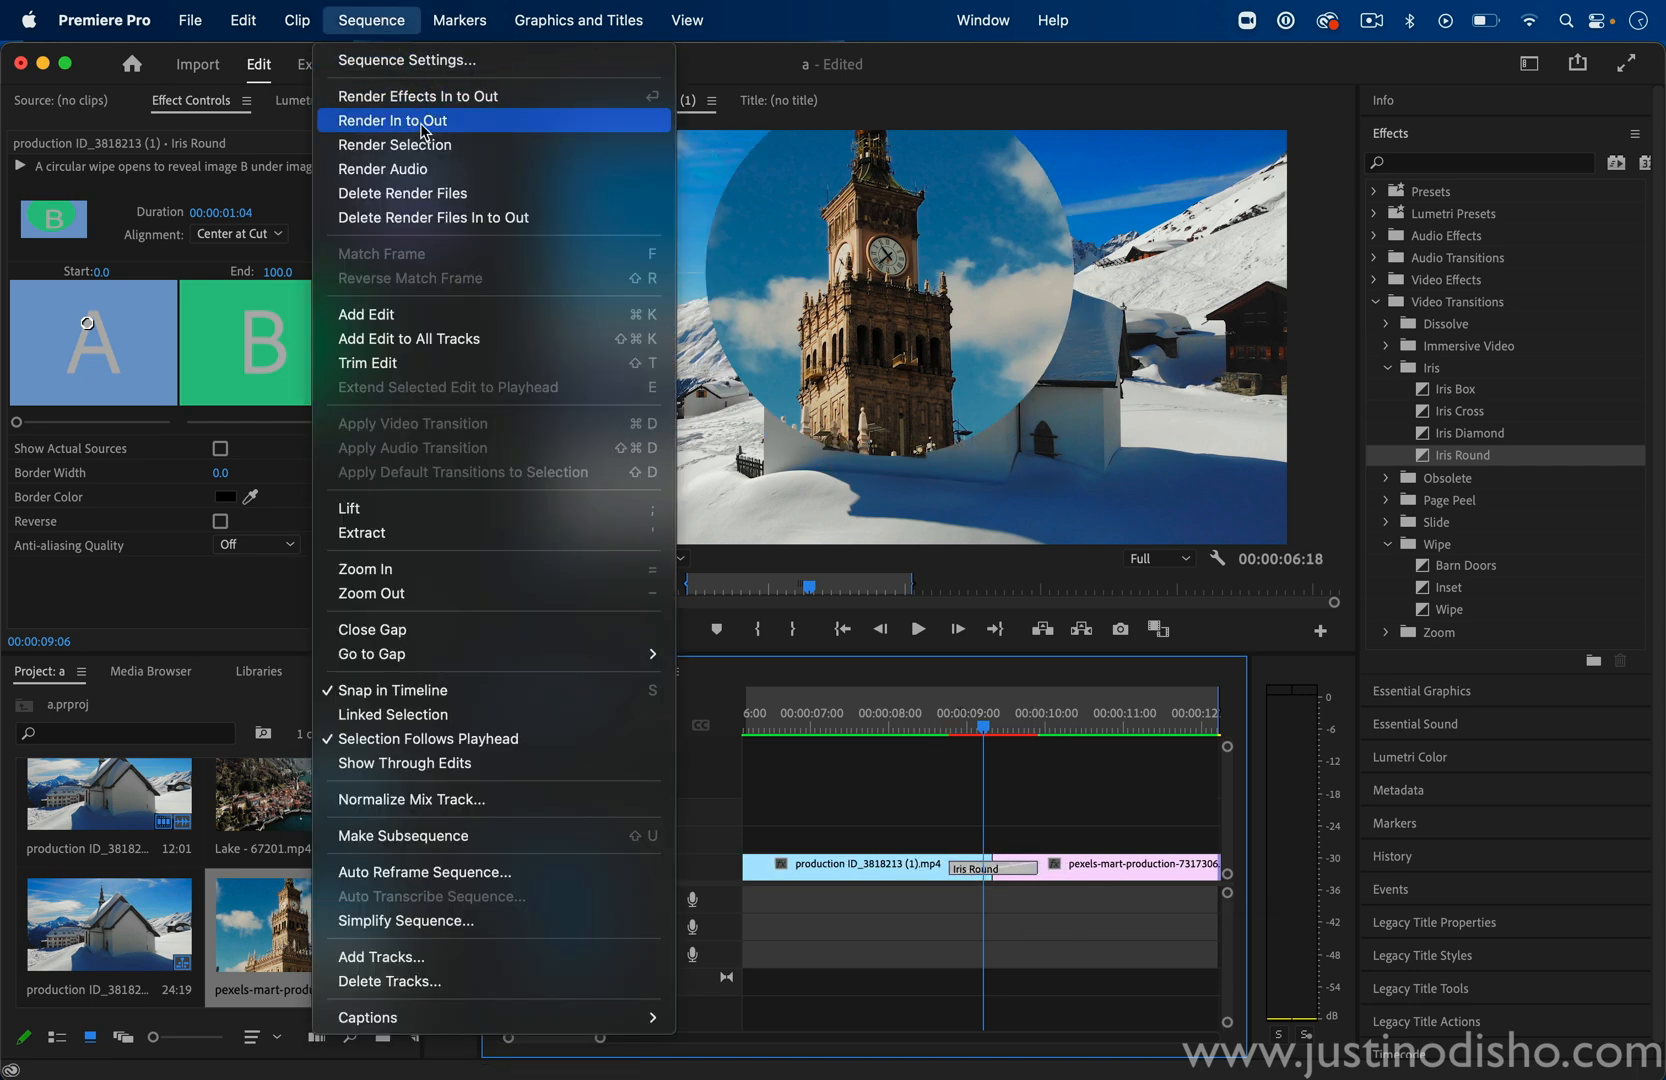
{"action": "left_click", "coordinate": [391, 120]}
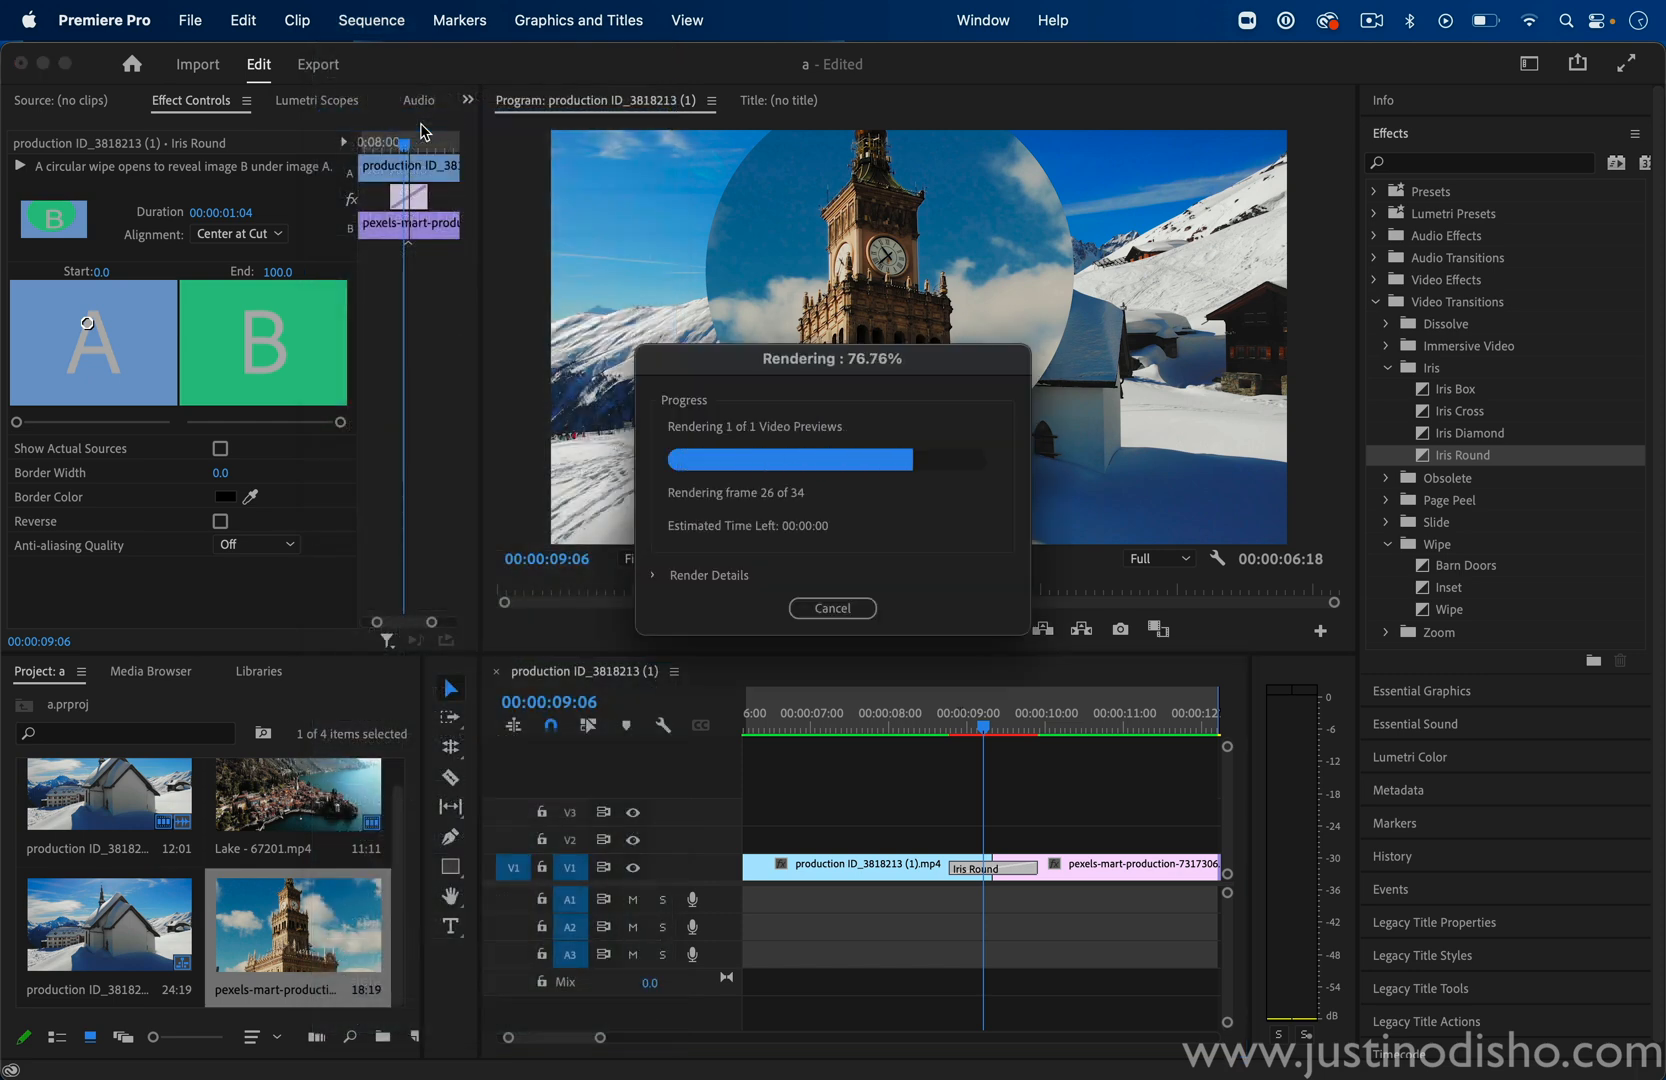